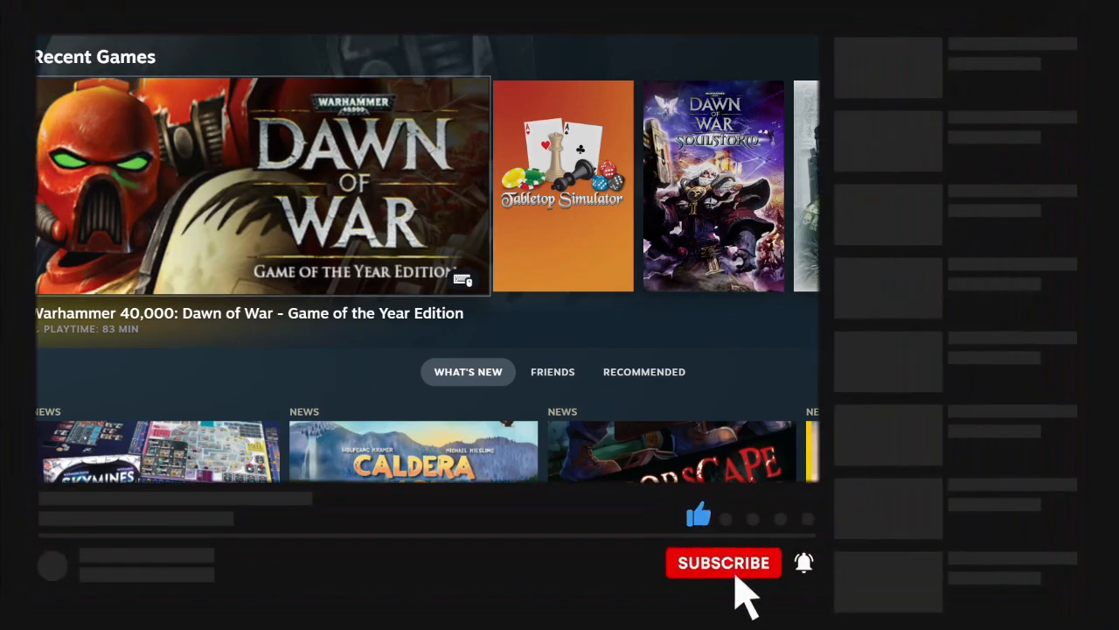
- Close the Steam Settings window to return to the desktop client's Store page
{"action": "left_click", "coordinate": [724, 563]}
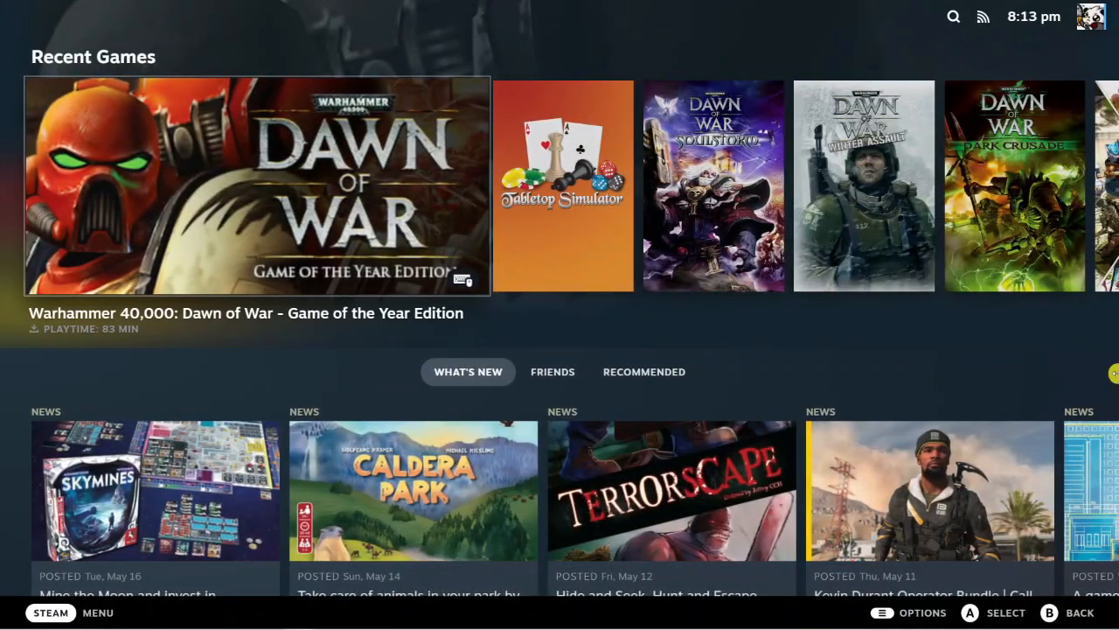
{"action": "mouse_move", "coordinate": [531, 312]}
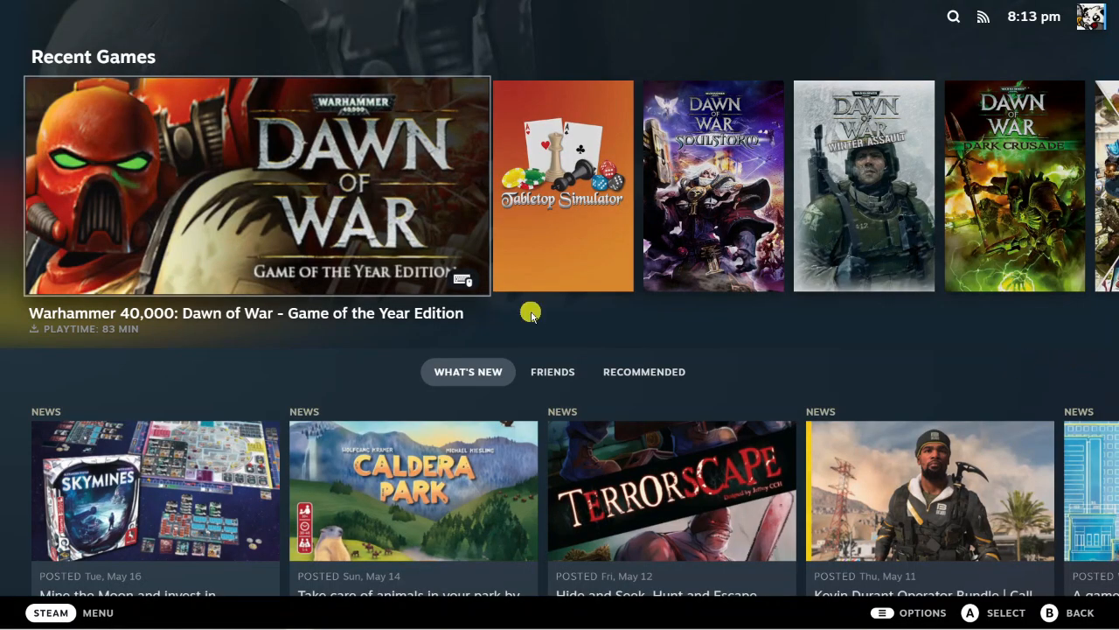
{"action": "mouse_move", "coordinate": [592, 412]}
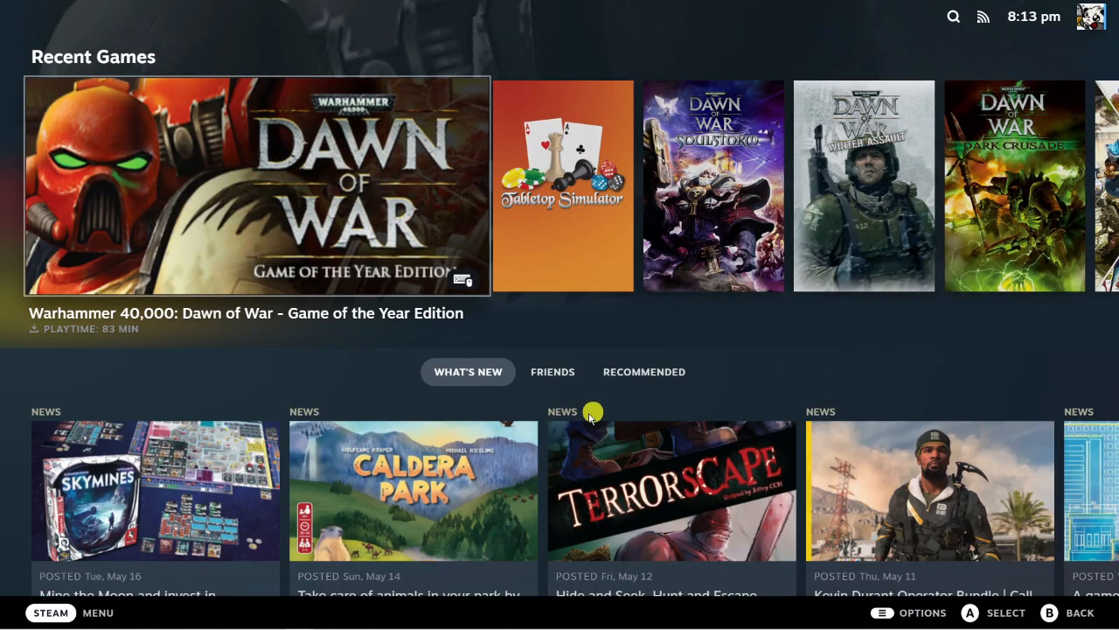
{"action": "mouse_move", "coordinate": [962, 333]}
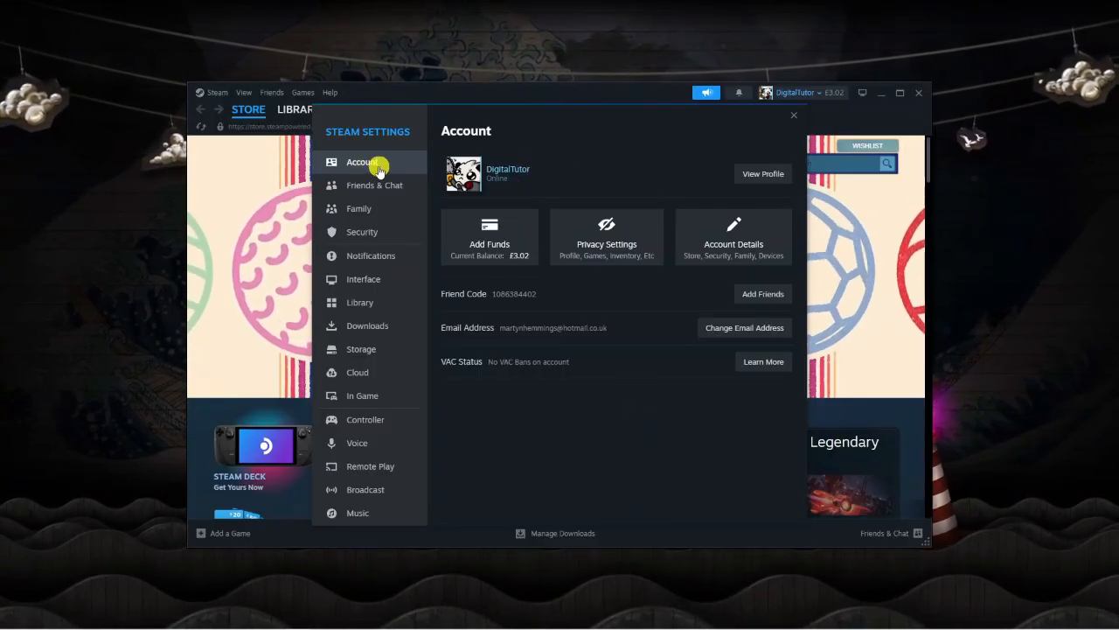
{"action": "mouse_move", "coordinate": [591, 408]}
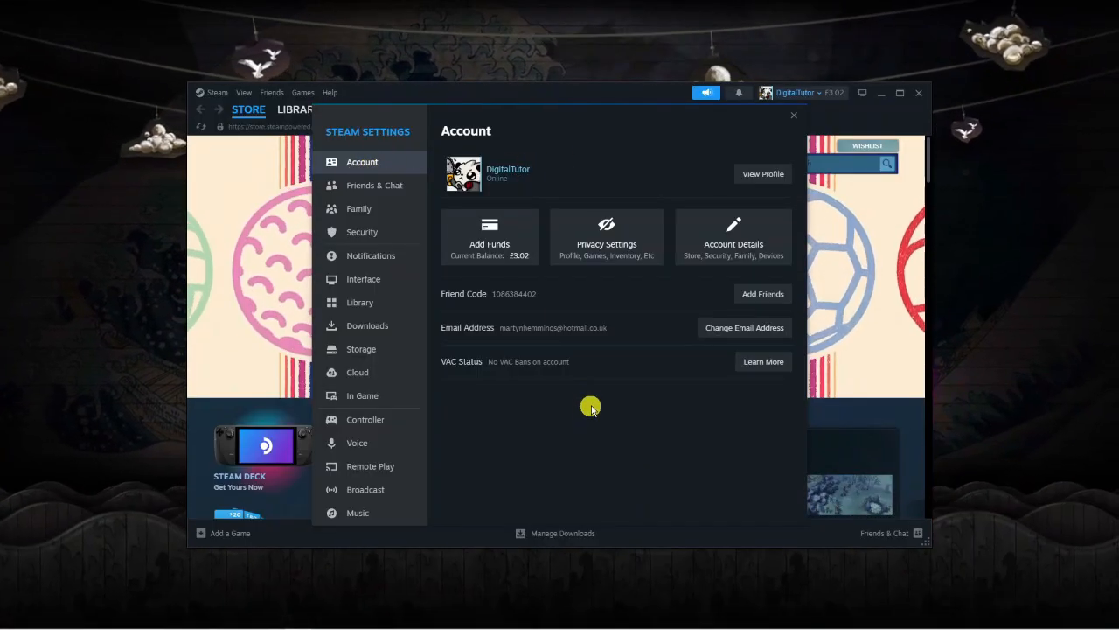
{"action": "mouse_move", "coordinate": [615, 336]}
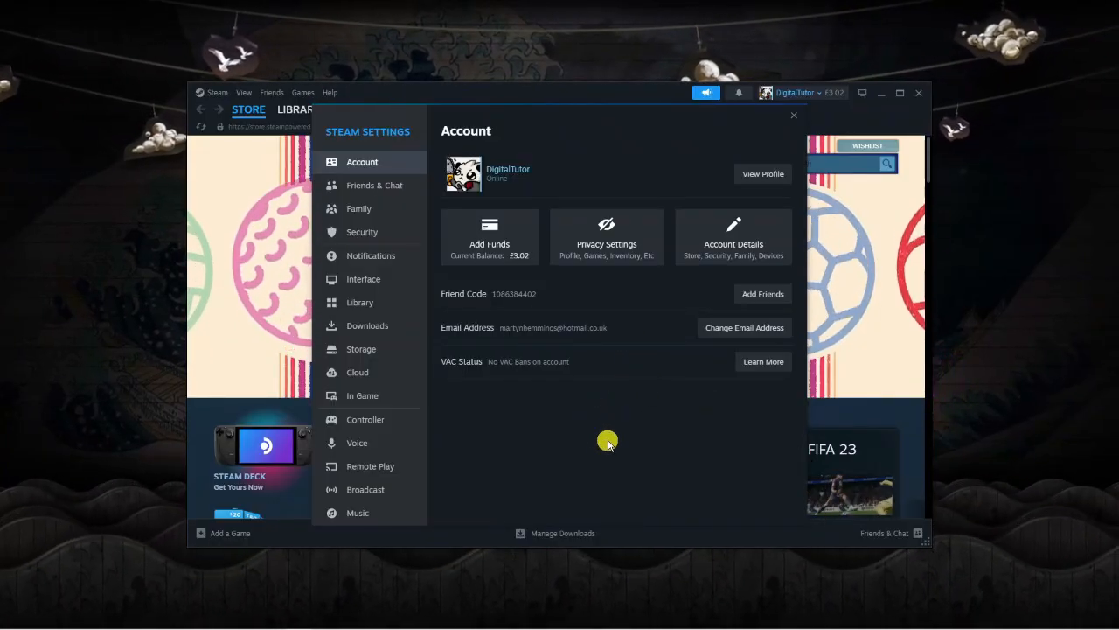
{"action": "mouse_move", "coordinate": [661, 402]}
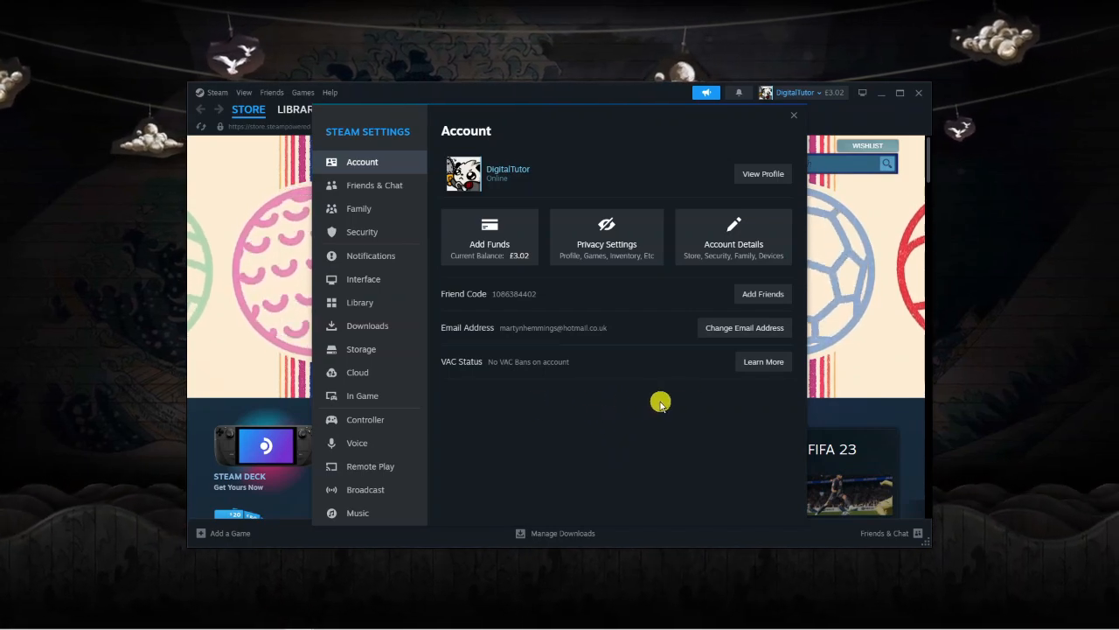
{"action": "mouse_move", "coordinate": [586, 413]}
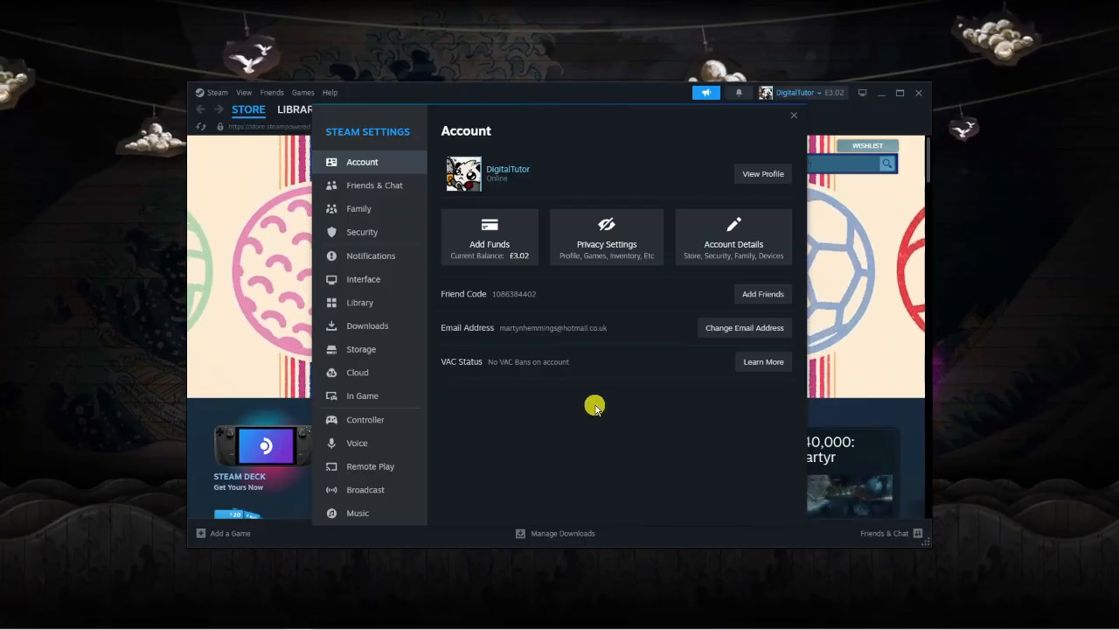
{"action": "mouse_move", "coordinate": [797, 122]}
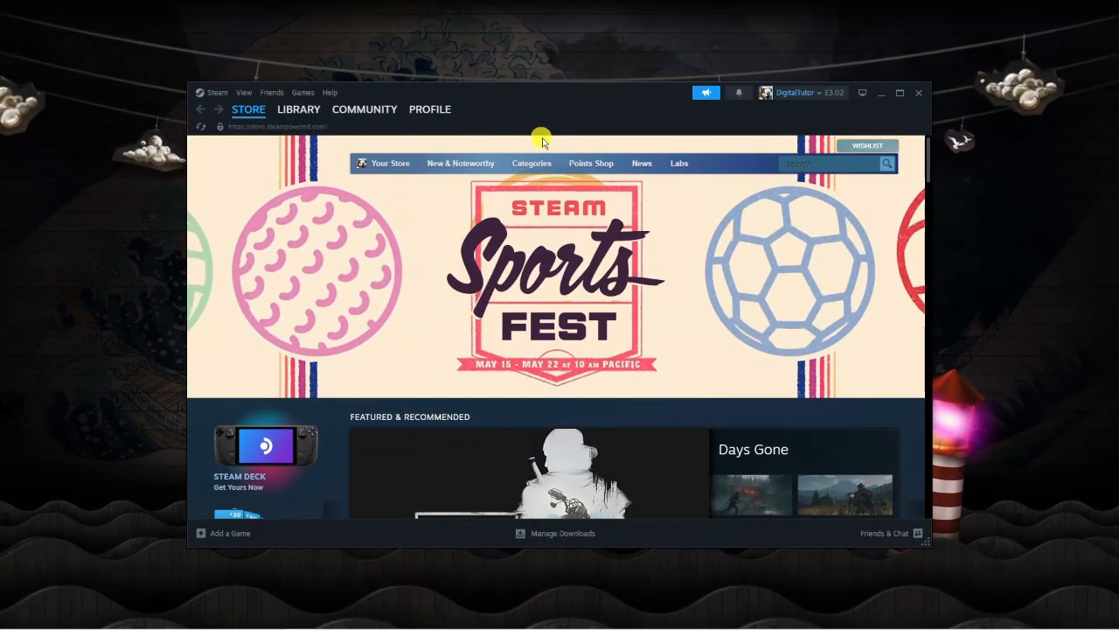
{"action": "mouse_move", "coordinate": [638, 126]}
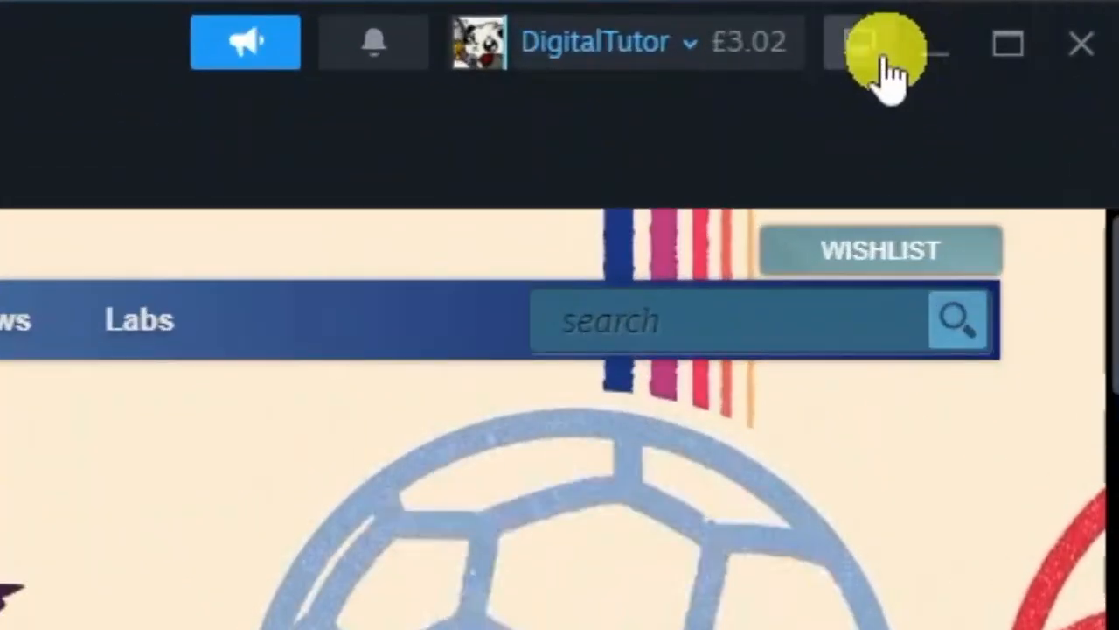
{"action": "mouse_move", "coordinate": [866, 44]}
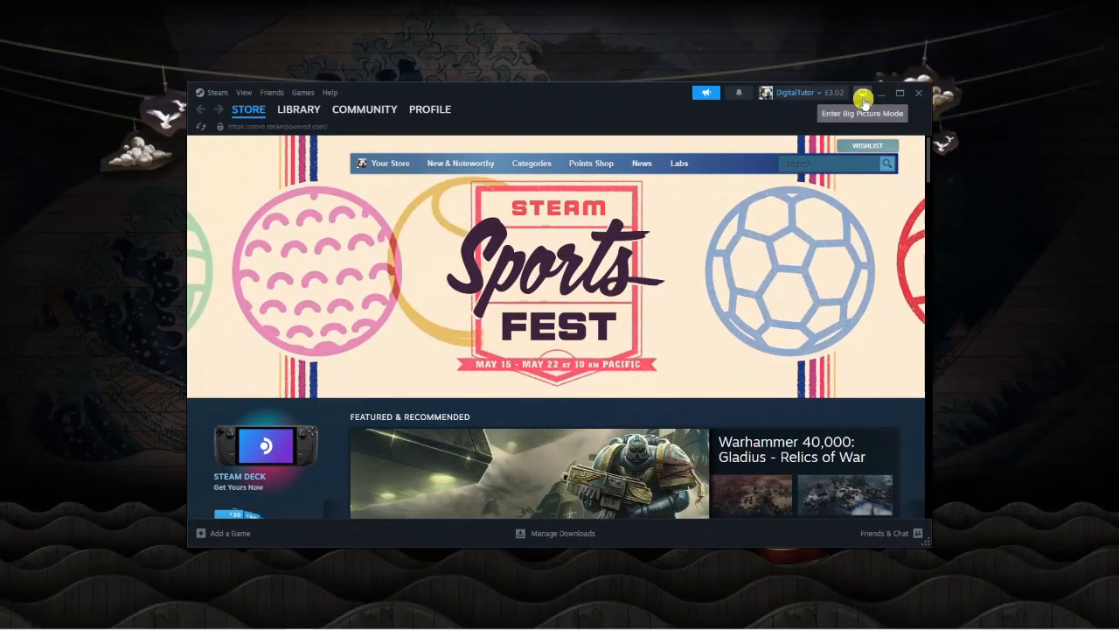
- Enter Big Picture Mode and bring up its main side menu with Home selected
{"action": "left_click", "coordinate": [862, 94]}
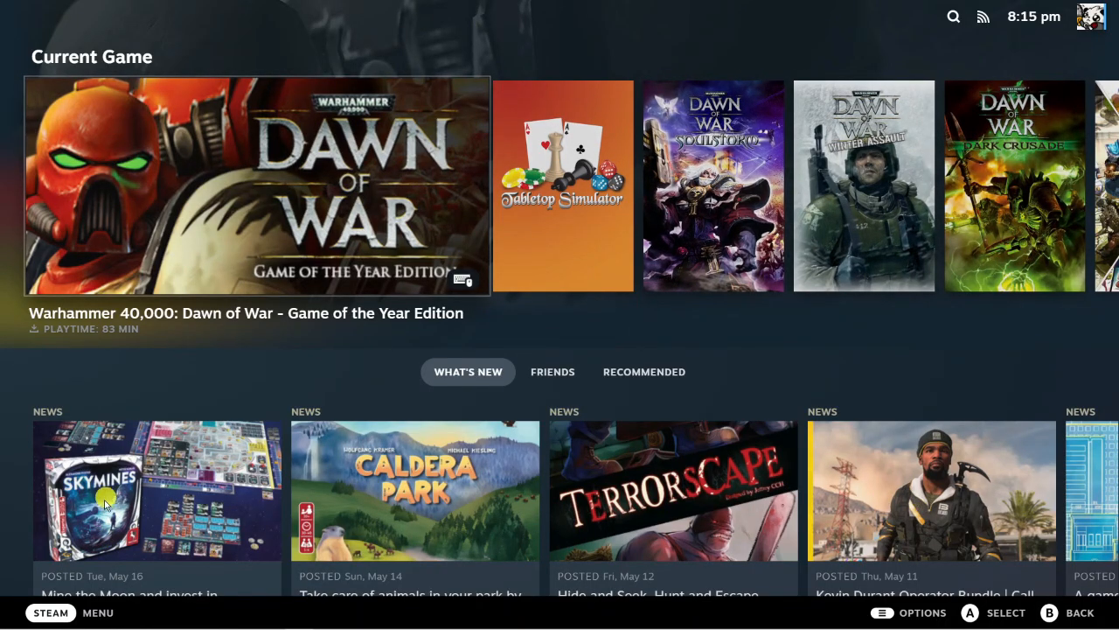
{"action": "left_click", "coordinate": [49, 612]}
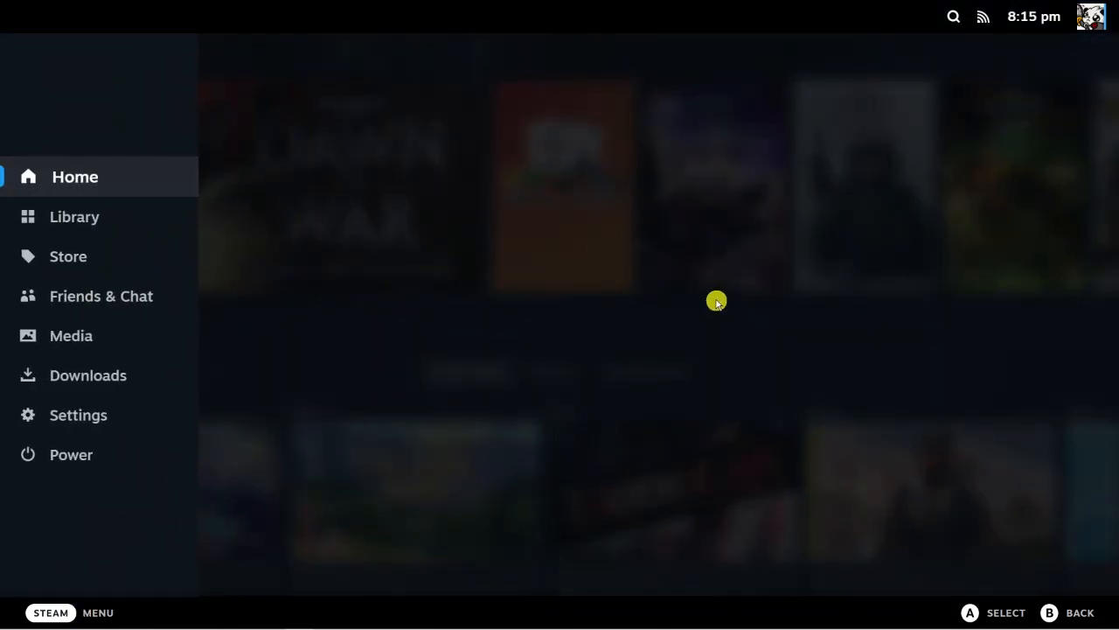